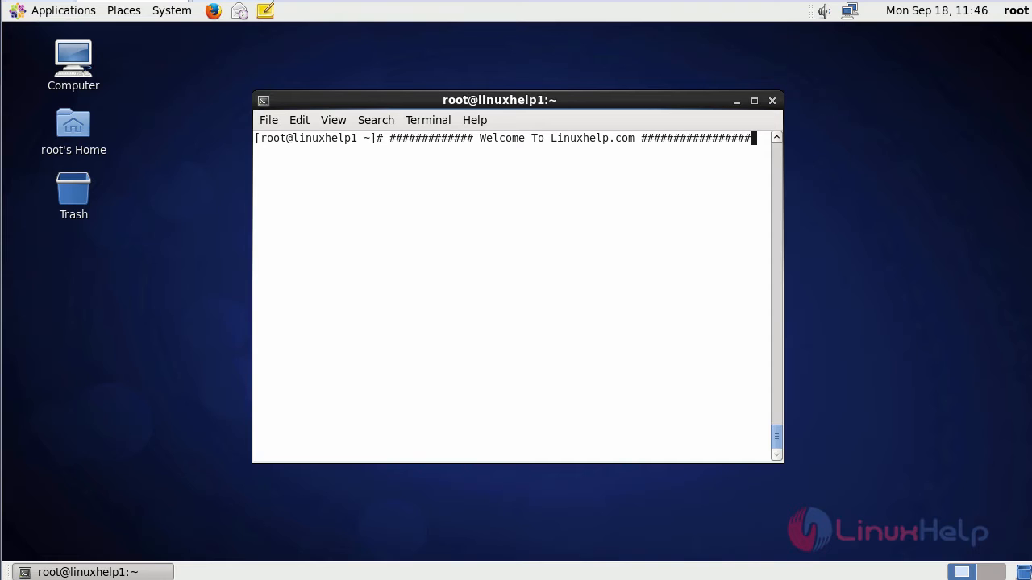
{"action": "mouse_move", "coordinate": [564, 362]}
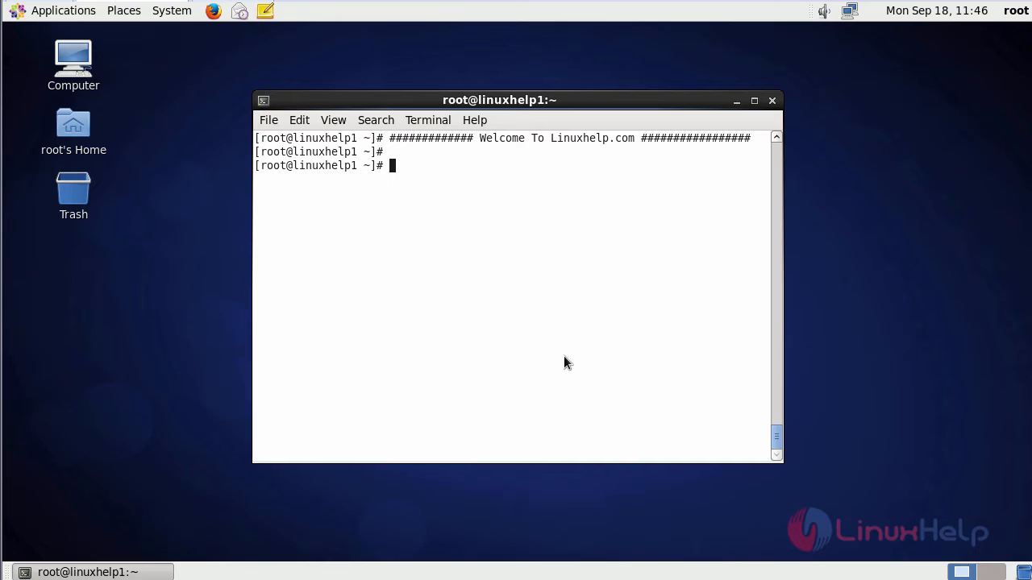
- Download fiyo_cms_2.0.6.1.zip from SourceForge with wget into root's home folder
{"action": "type", "text": "wget https://excellmedia.dl.sourceforge.net/project/fiyo-cms/Fiyo%202.0/fiyo_cms_2.0.6.1.zip"}
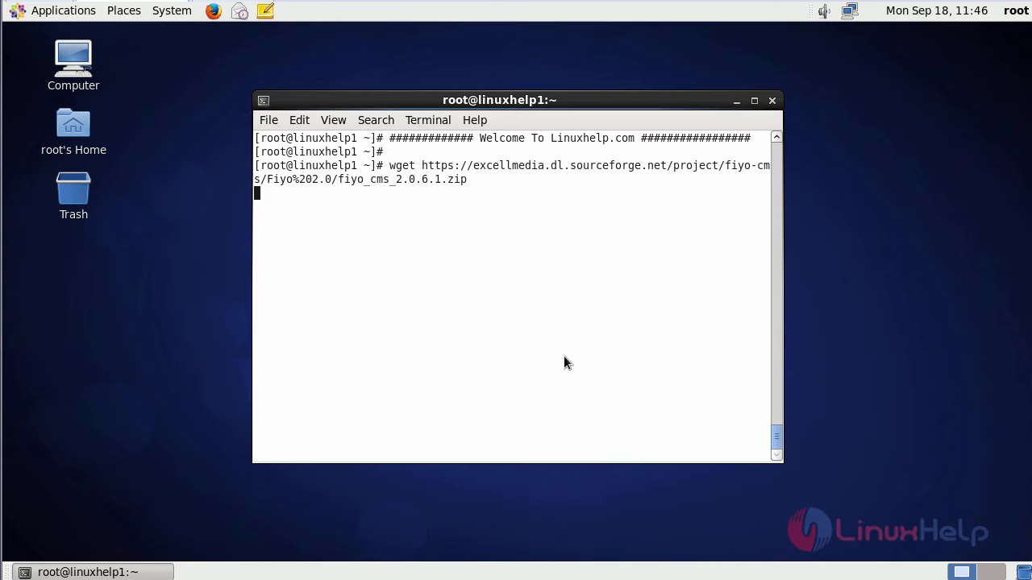
{"action": "key", "text": "Return"}
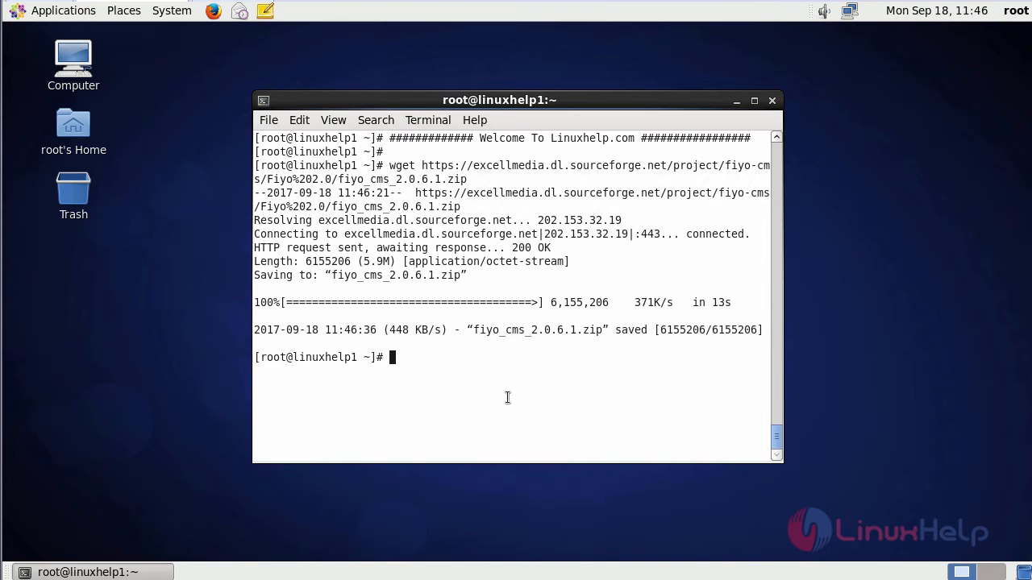
- Create /usr/share/nginx/html/fiyo and move fiyo_cms_2.0.6.1.zip into it
{"action": "type", "text": "mkdir /usr/share/nginx/html/fiyo"}
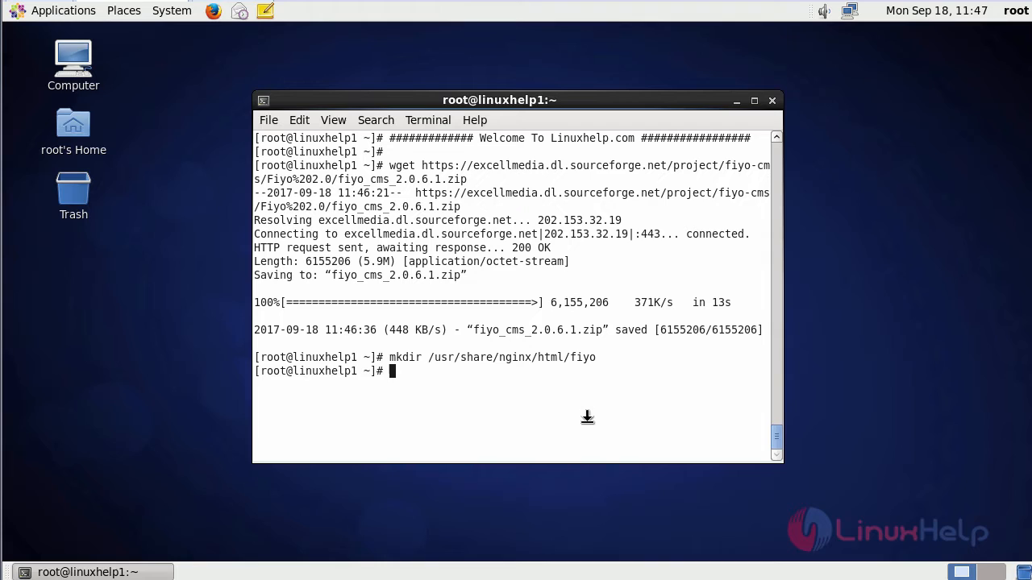
{"action": "type", "text": "mv fiyo_cms_2.0.6.1.zip /usr/share/nginx/html/fiyo"}
{"action": "type", "text": "cd /usr/share/nginx/html/fiyo"}
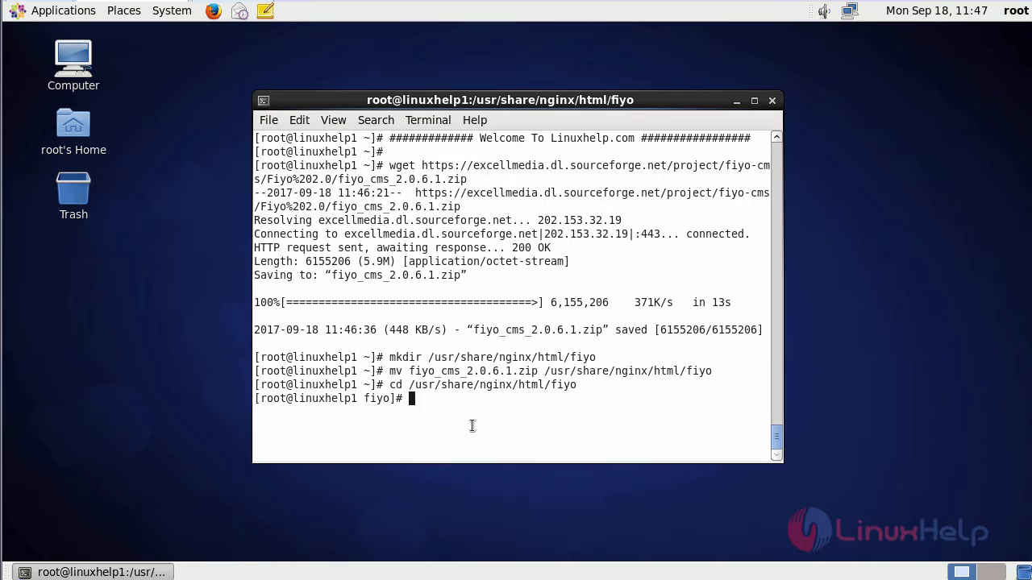
{"action": "mouse_move", "coordinate": [490, 364]}
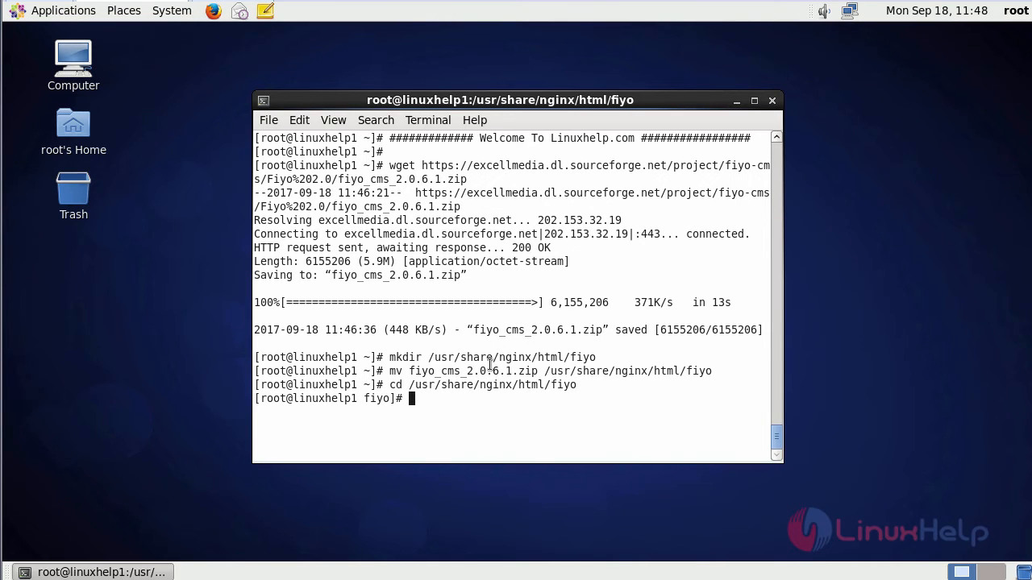
{"action": "double_click", "coordinate": [500, 330]}
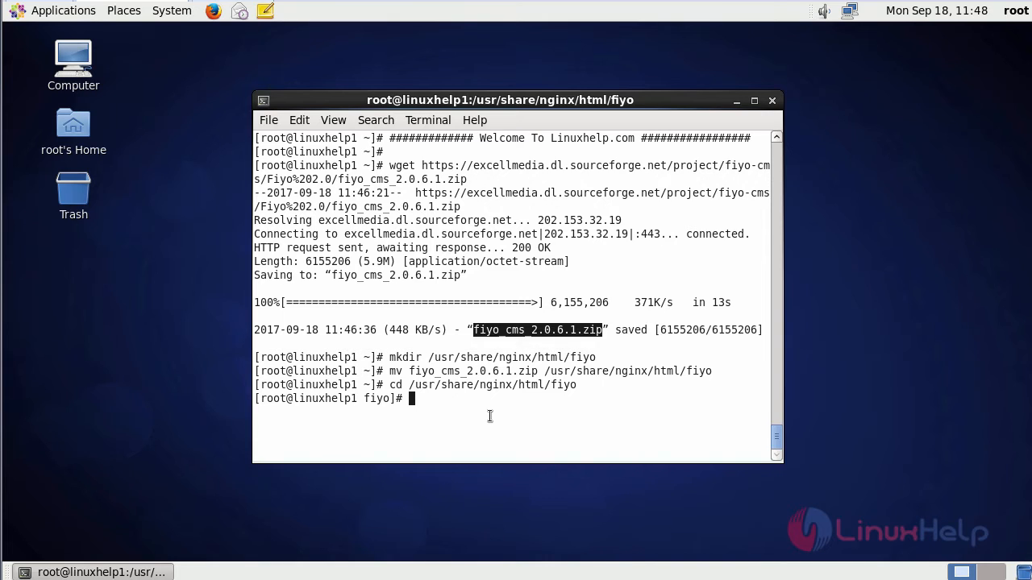
- Unzip fiyo_cms_2.0.6.1.zip and open /etc/php.ini in vim
{"action": "type", "text": "u"}
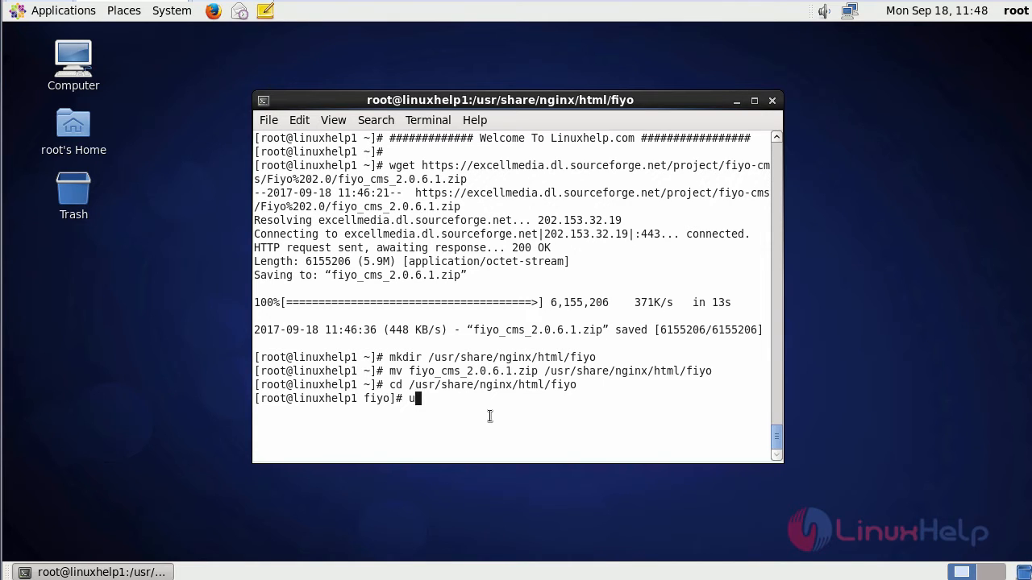
{"action": "type", "text": "nzip f"}
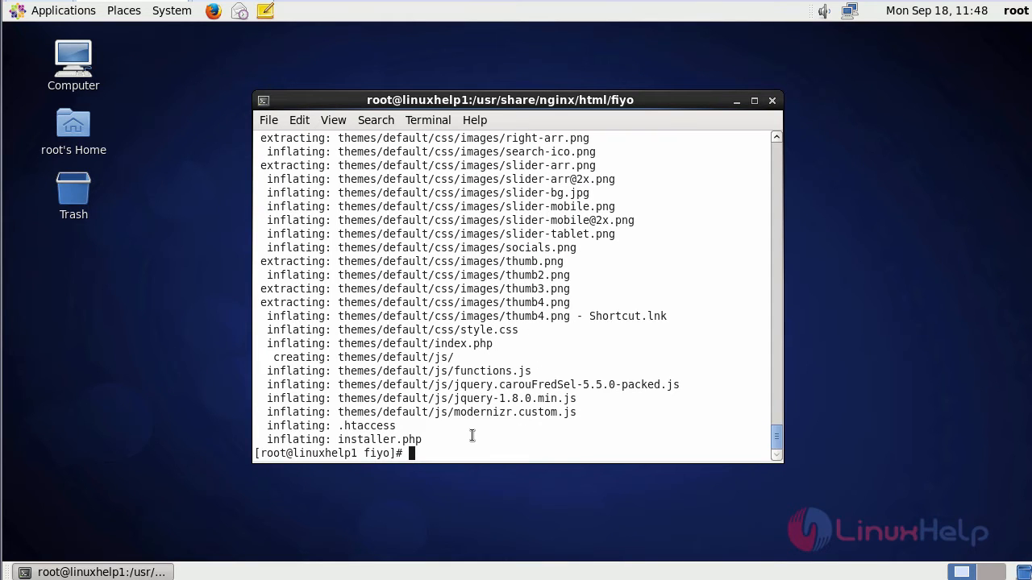
{"action": "type", "text": "vim /etc/php.ini"}
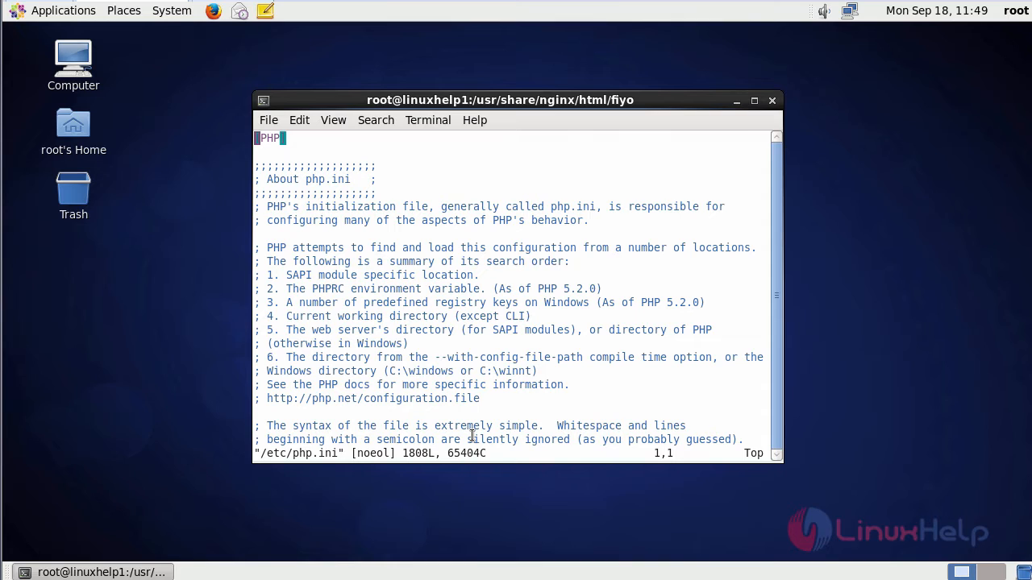
- Set date.timezone = Asia/Kolkata in php.ini, then save and quit vim
{"action": "type", "text": "/date."}
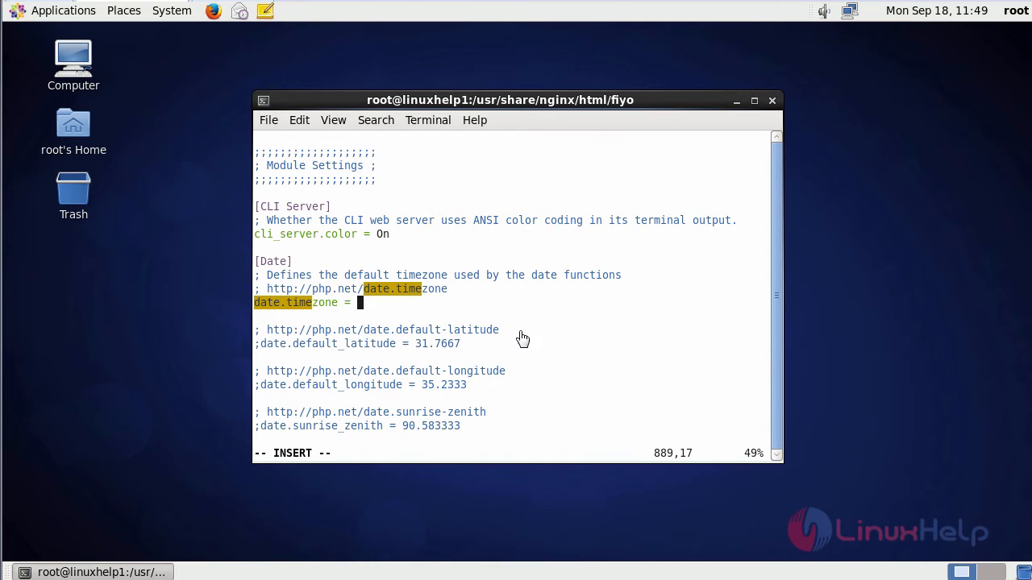
{"action": "type", "text": "Asia/Kolkata"}
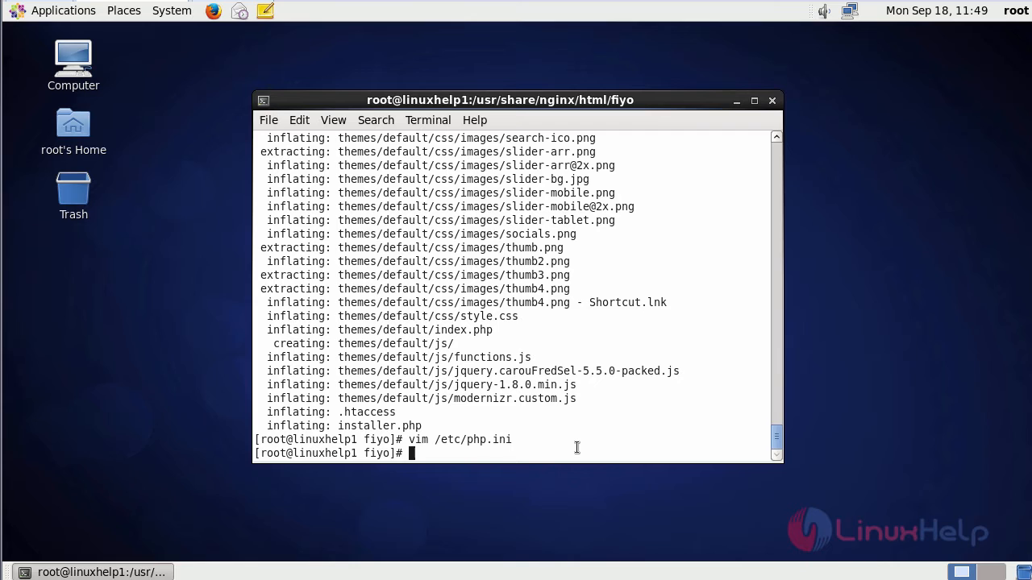
{"action": "type", "text": "vim /etc/php-fpm.d/www.conf"}
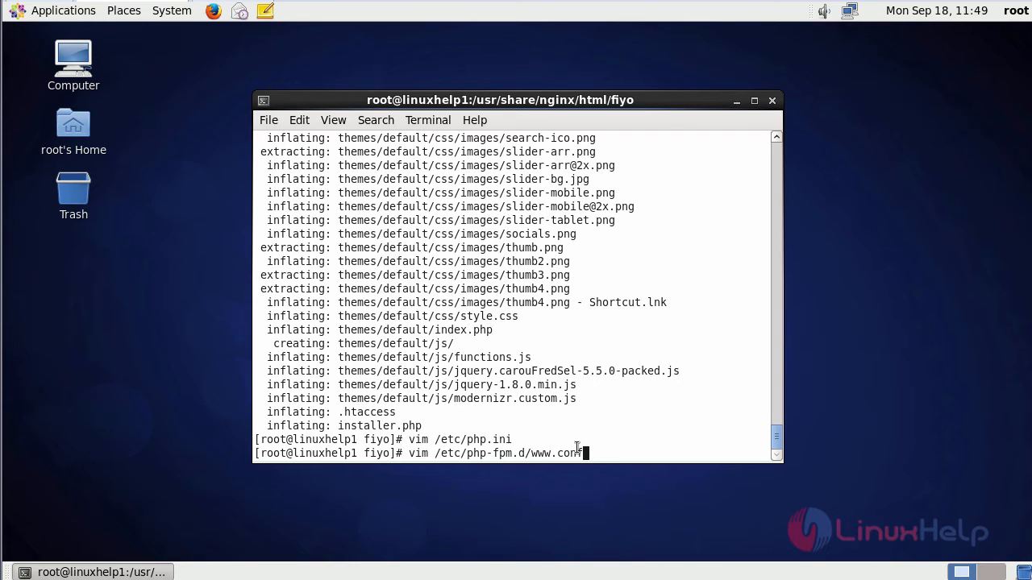
{"action": "key", "text": "Return"}
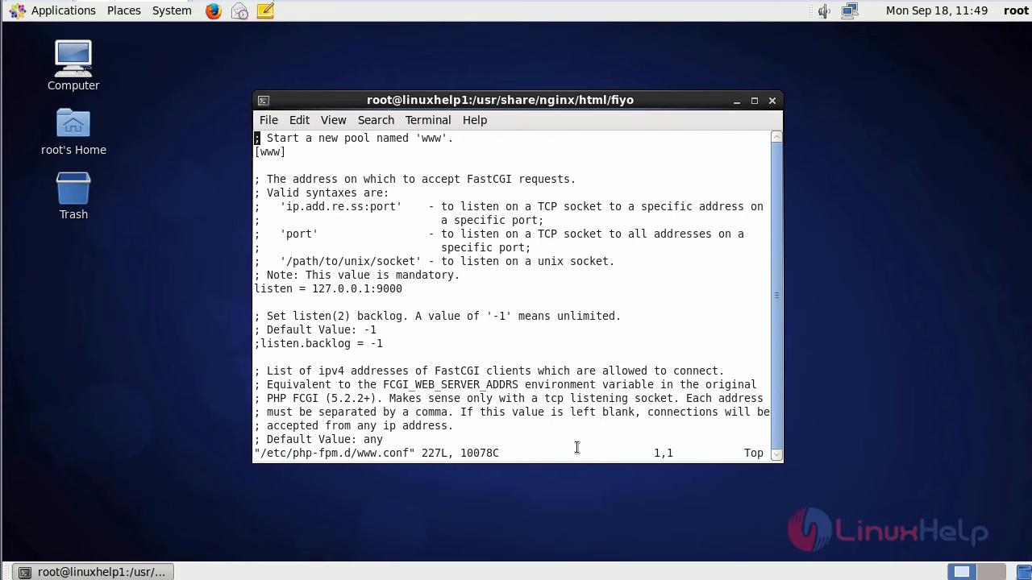
{"action": "type", "text": "/listen"}
{"action": "left_click", "coordinate": [332, 289]}
{"action": "type", "text": ";"}
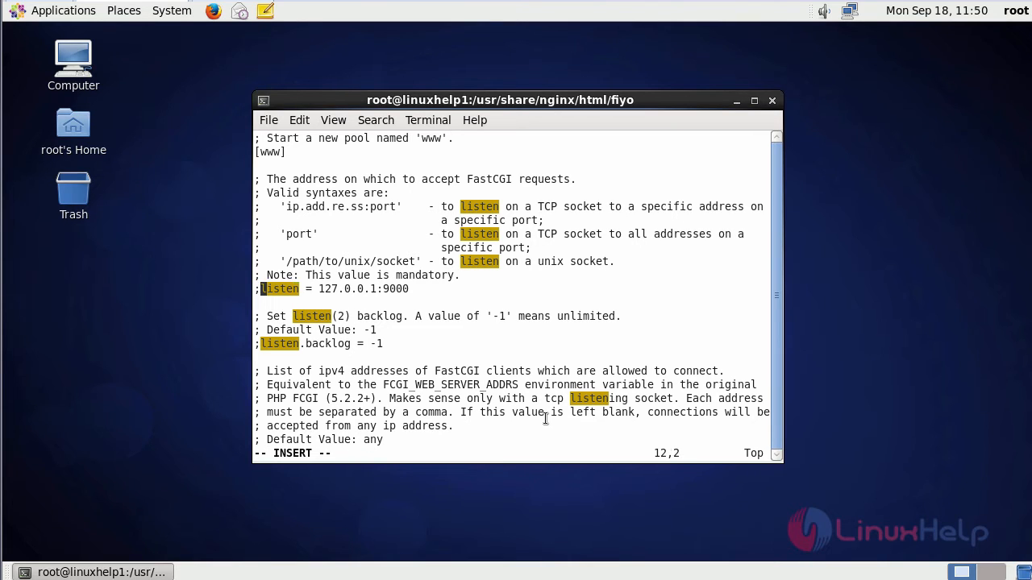
{"action": "type", "text": "listen = /var/run/php-fpm/php-fpm.sock"}
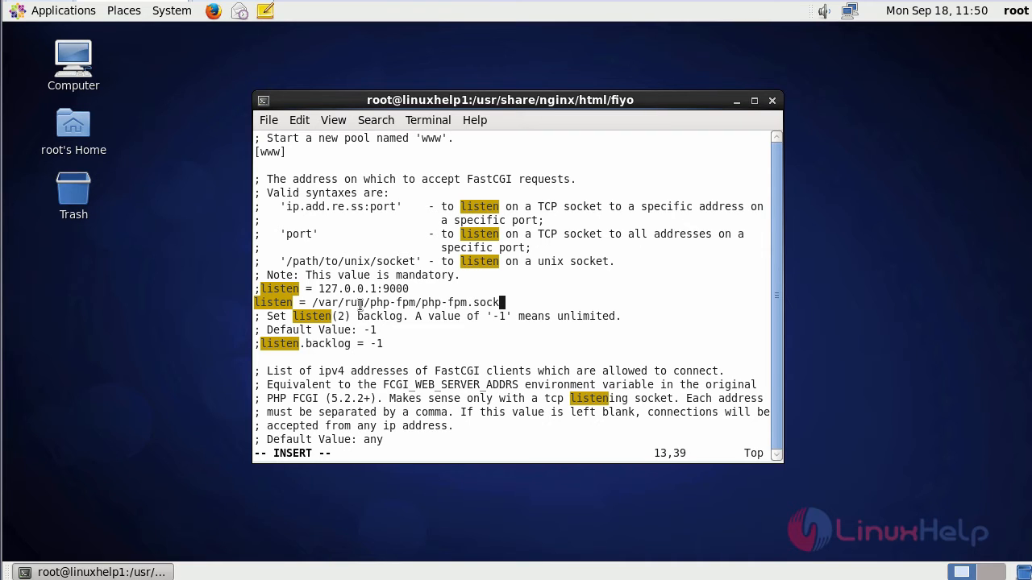
{"action": "scroll", "scroll_direction": "down", "scroll_amount": 3}
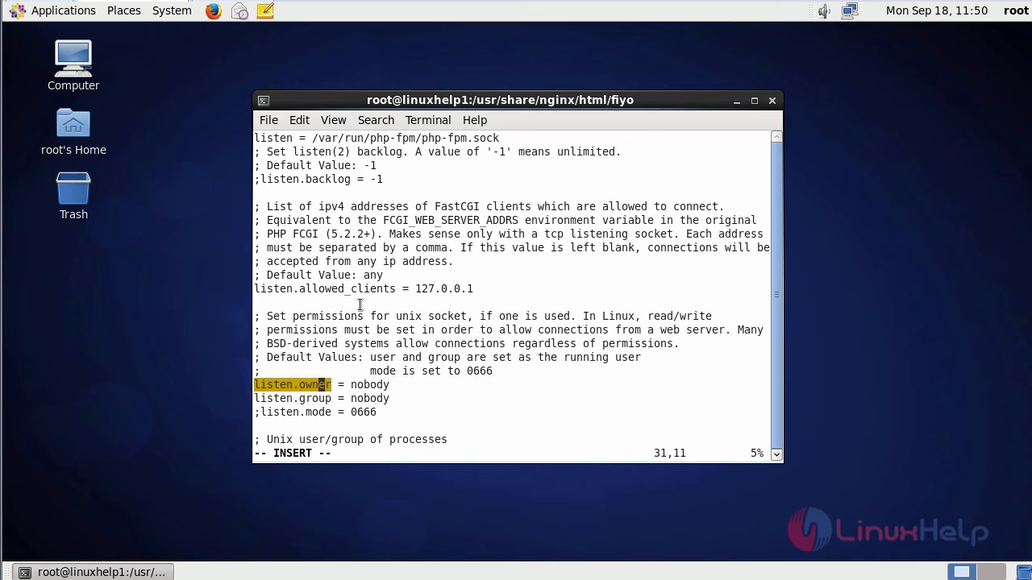
{"action": "type", "text": "nginx"}
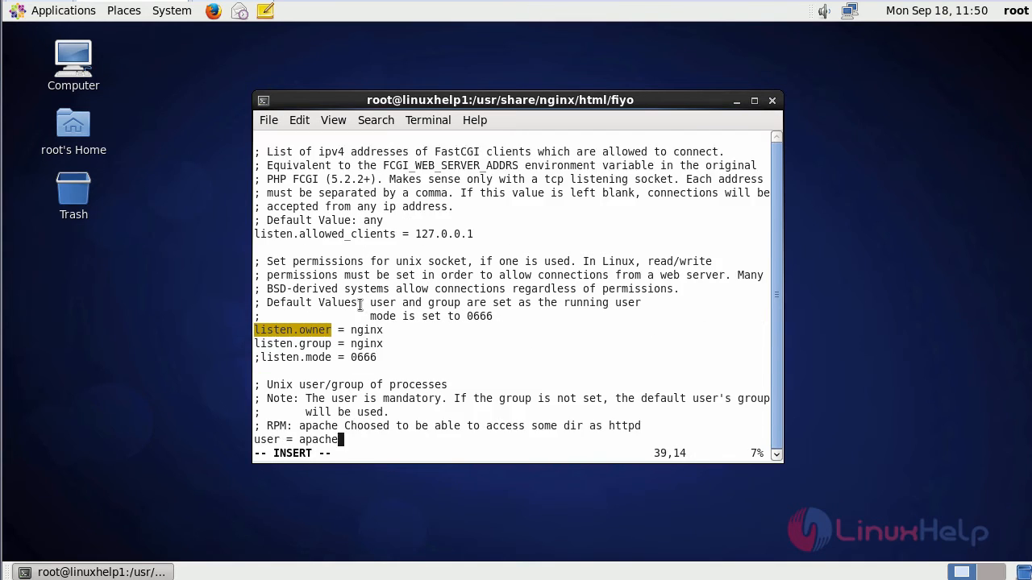
{"action": "scroll", "scroll_direction": "down", "scroll_amount": 3}
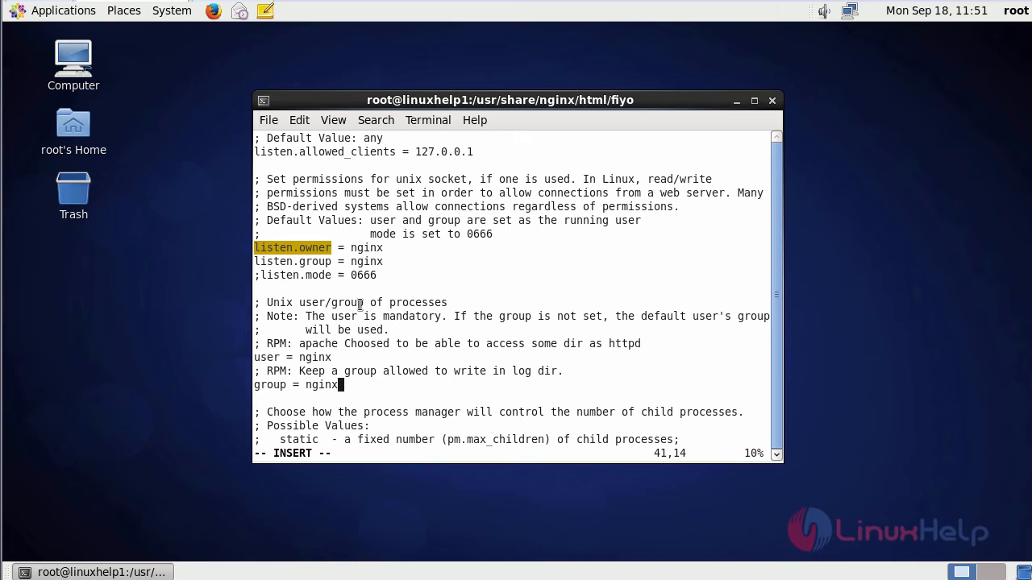
{"action": "key", "text": "Escape"}
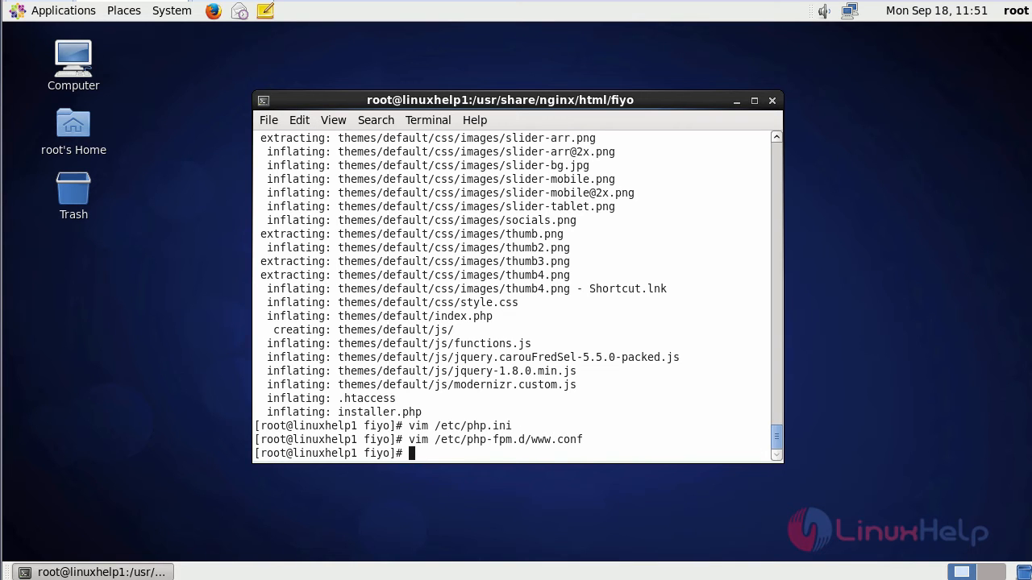
- Add index.php and a .php location block using php-fpm.sock to nginx default.conf
{"action": "type", "text": "vim /etc/nginx/conf.d/default.conf"}
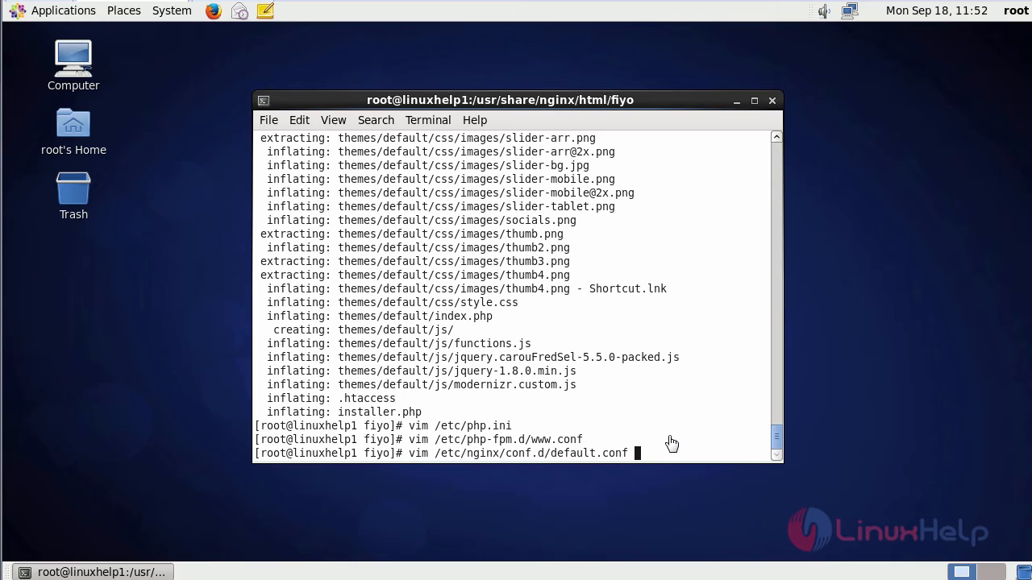
{"action": "mouse_move", "coordinate": [669, 435]}
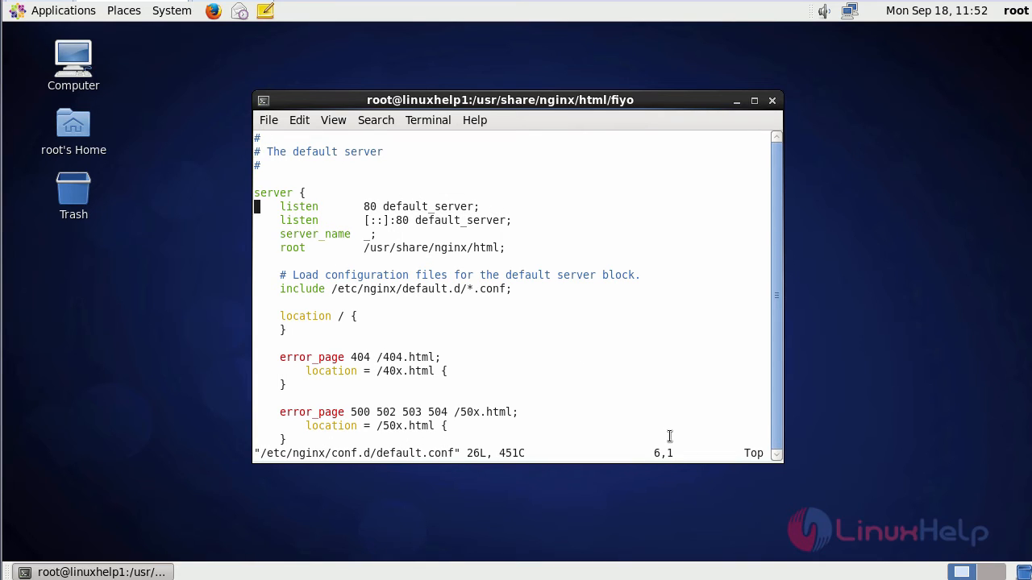
{"action": "type", "text": "index inde"}
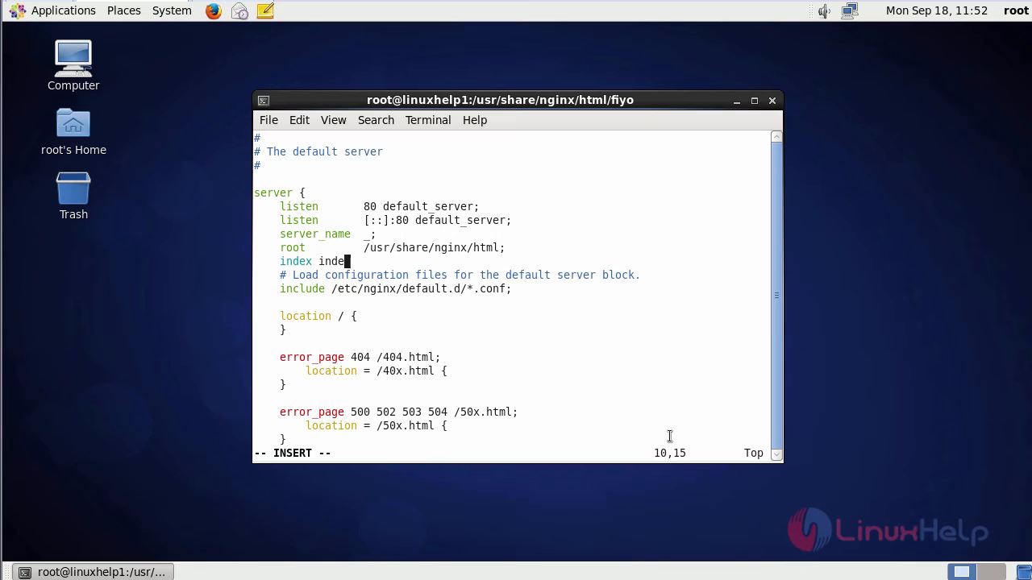
{"action": "type", "text": "x.p"}
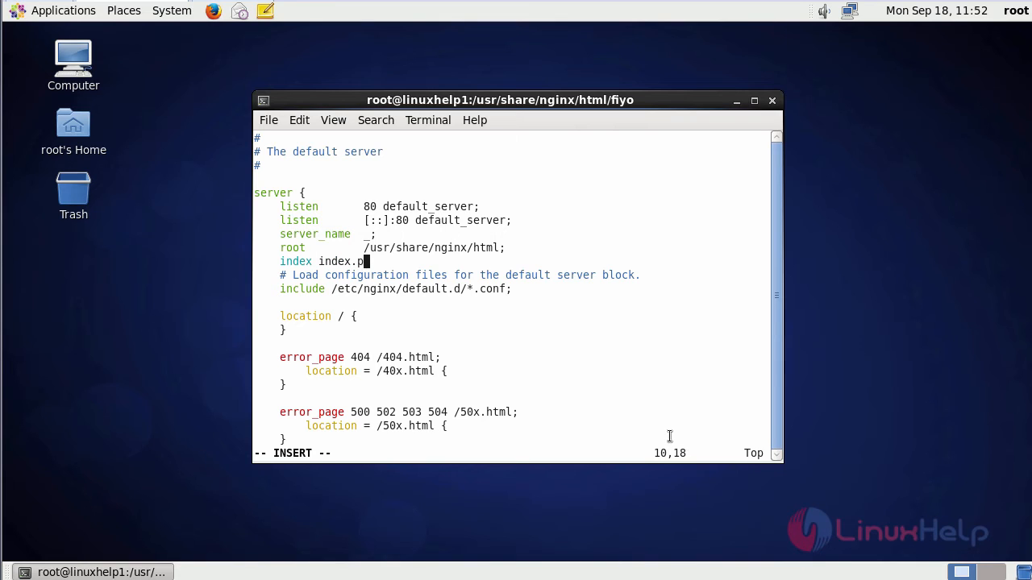
{"action": "type", "text": "hp index.html;"}
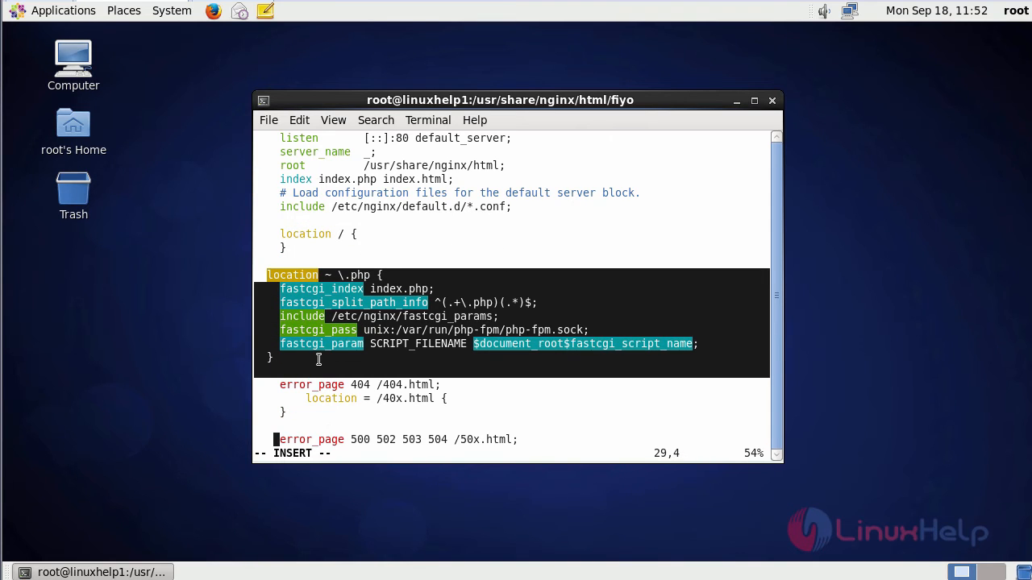
{"action": "left_click", "coordinate": [563, 413]}
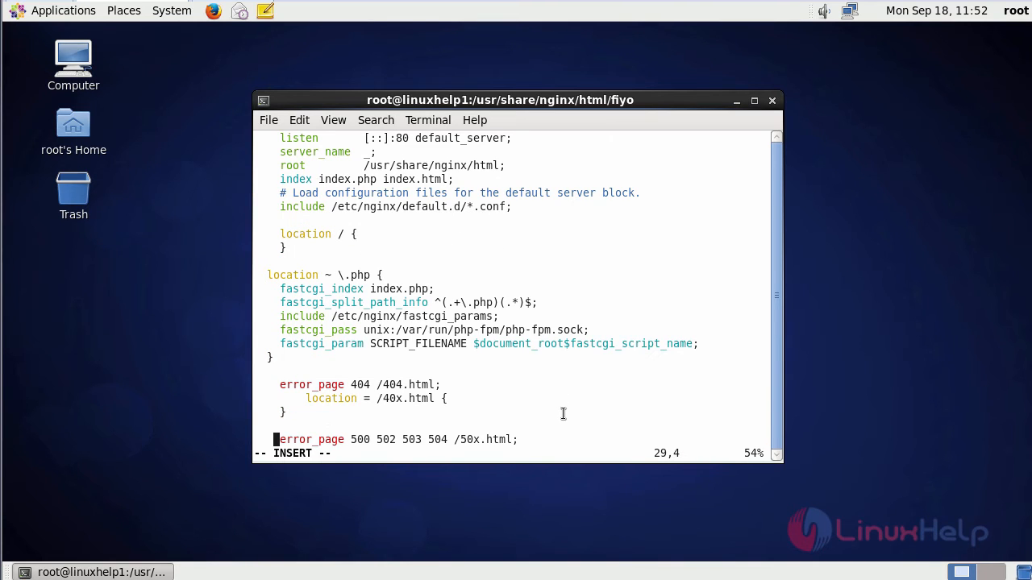
{"action": "key", "text": "Escape"}
{"action": "type", "text": "chown nginx:nginx /var/run/php-fpm/php-fpm.sock"}
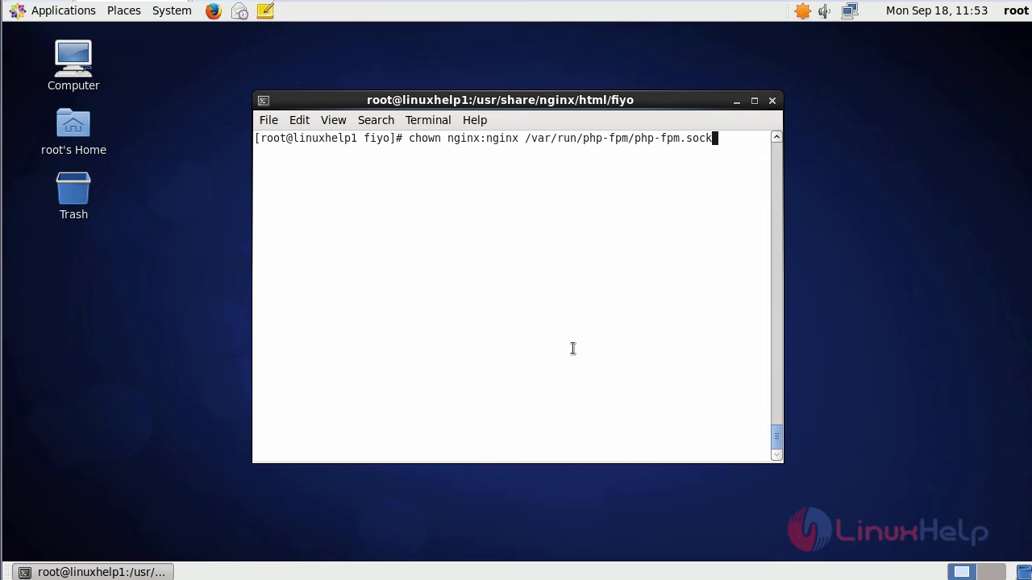
{"action": "mouse_move", "coordinate": [741, 149]}
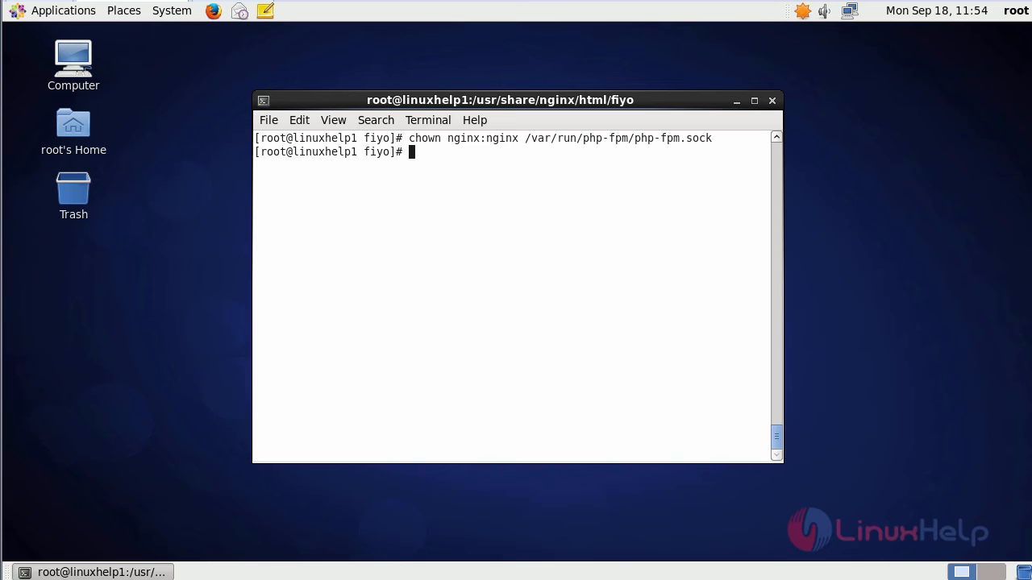
- Give nginx recursive ownership of /usr/share/nginx/html and set its permissions to 775
{"action": "type", "text": "chown -R nginx:nginx /usr/share/nginx/html"}
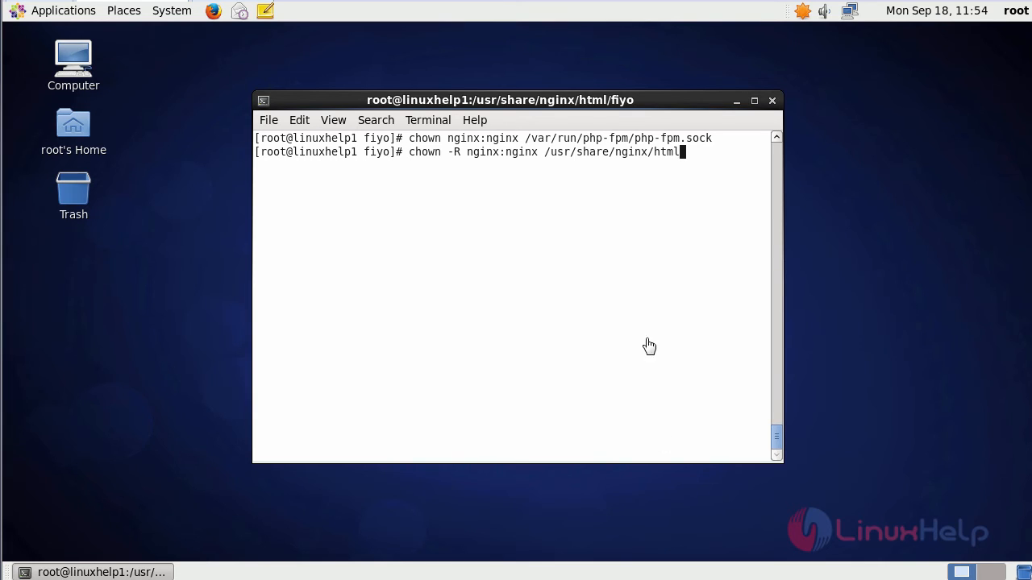
{"action": "key", "text": "Return"}
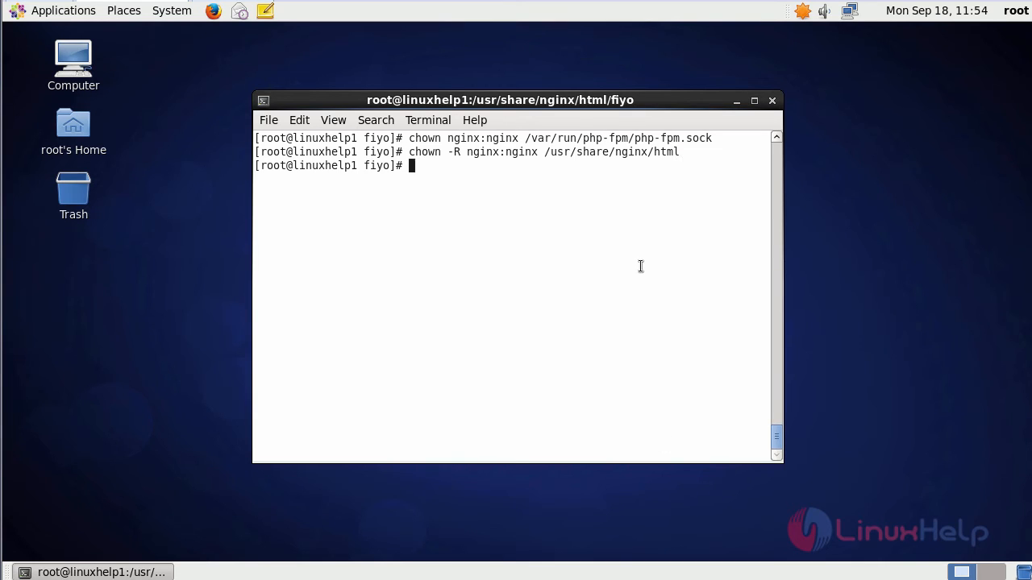
{"action": "mouse_move", "coordinate": [637, 527]}
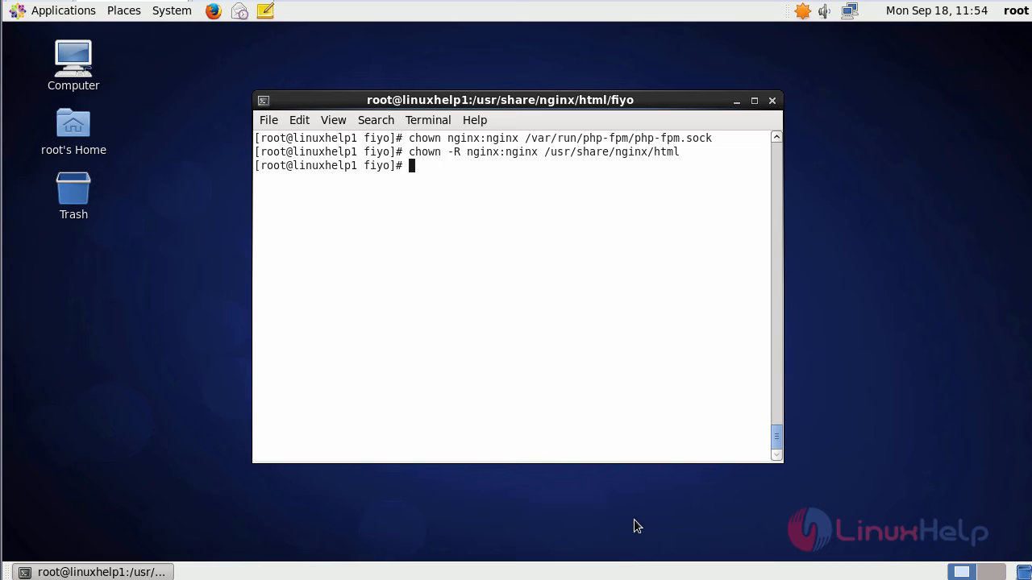
{"action": "type", "text": "chmod -R 775 /usr/share/nginx/html"}
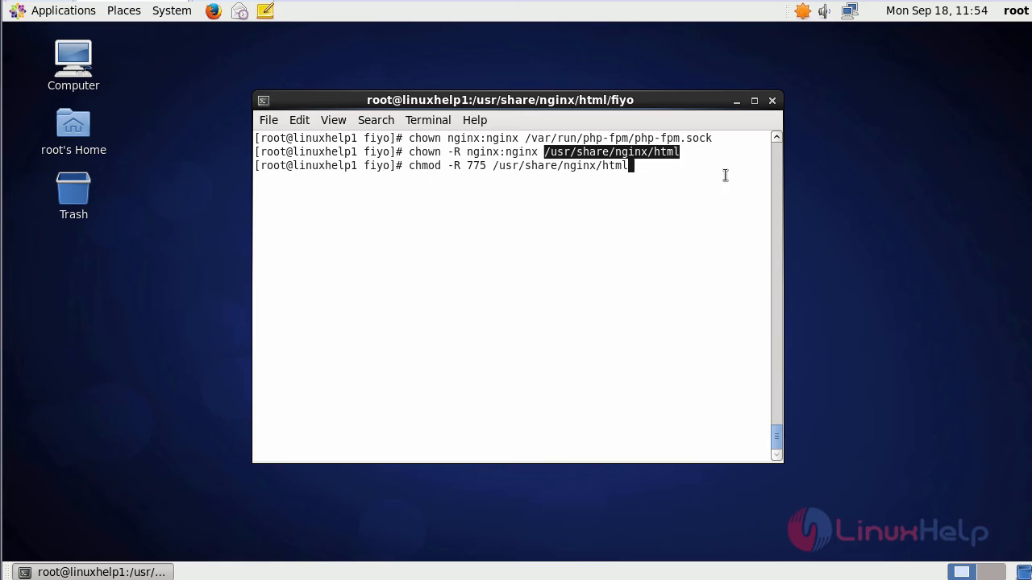
{"action": "key", "text": "Return"}
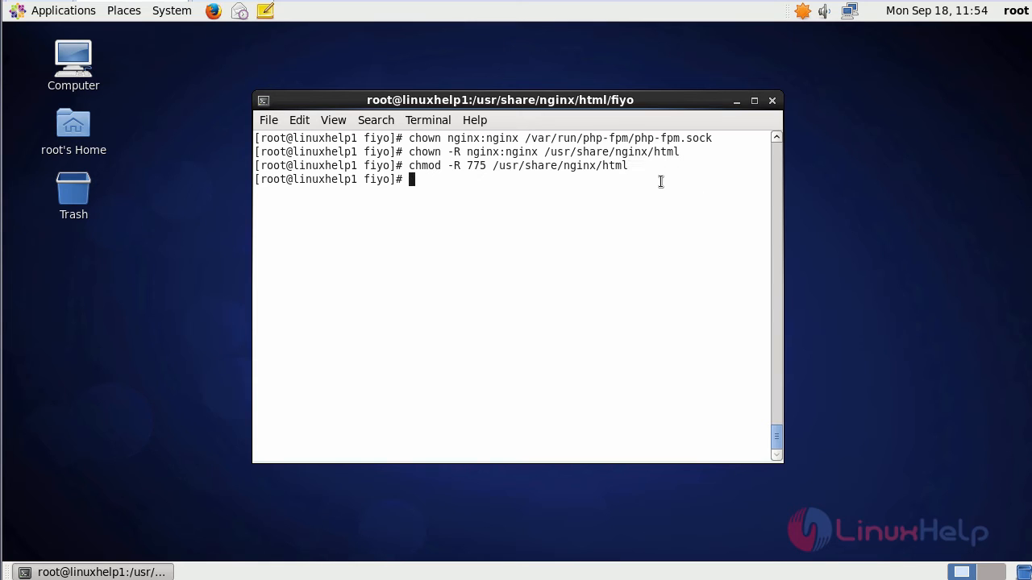
{"action": "mouse_move", "coordinate": [557, 305]}
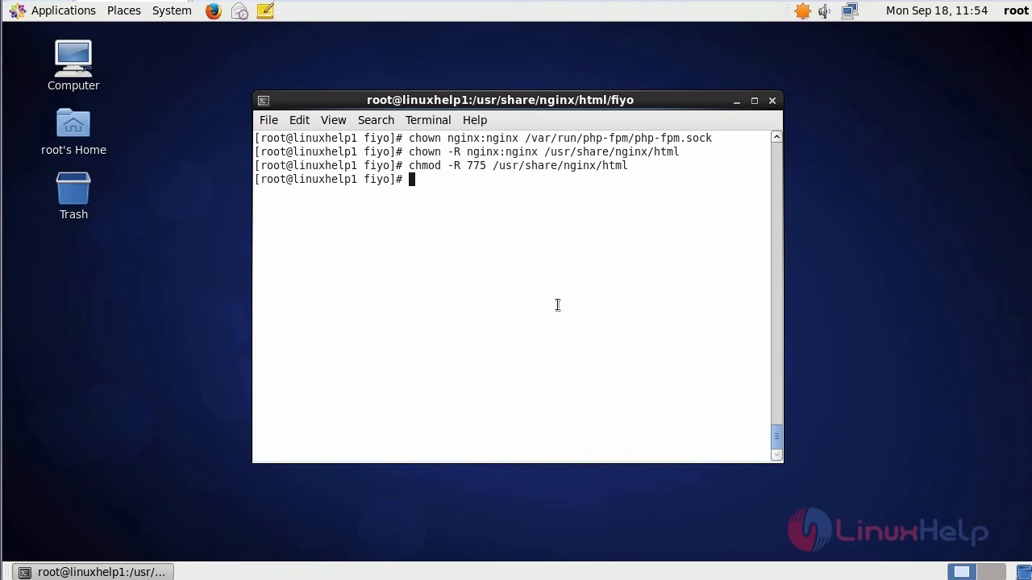
{"action": "type", "text": "service ph"}
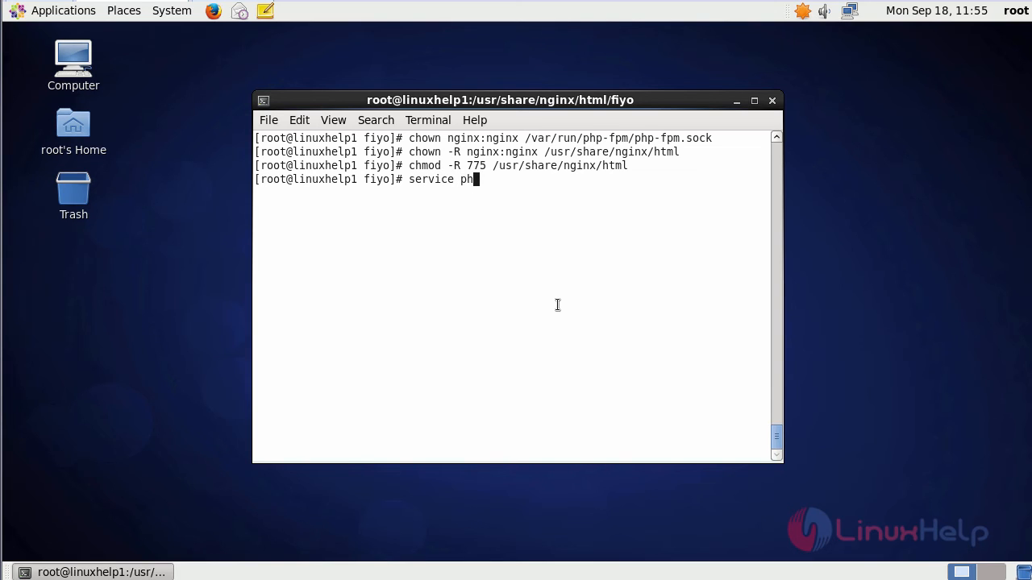
- Run service php-fpm restart
{"action": "key", "text": "Return"}
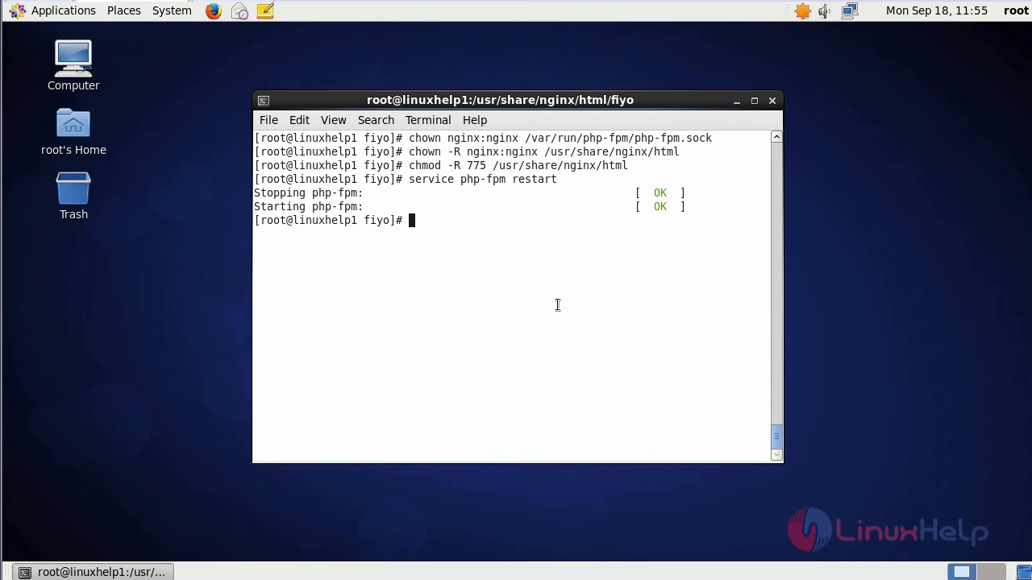
{"action": "type", "text": "ser"}
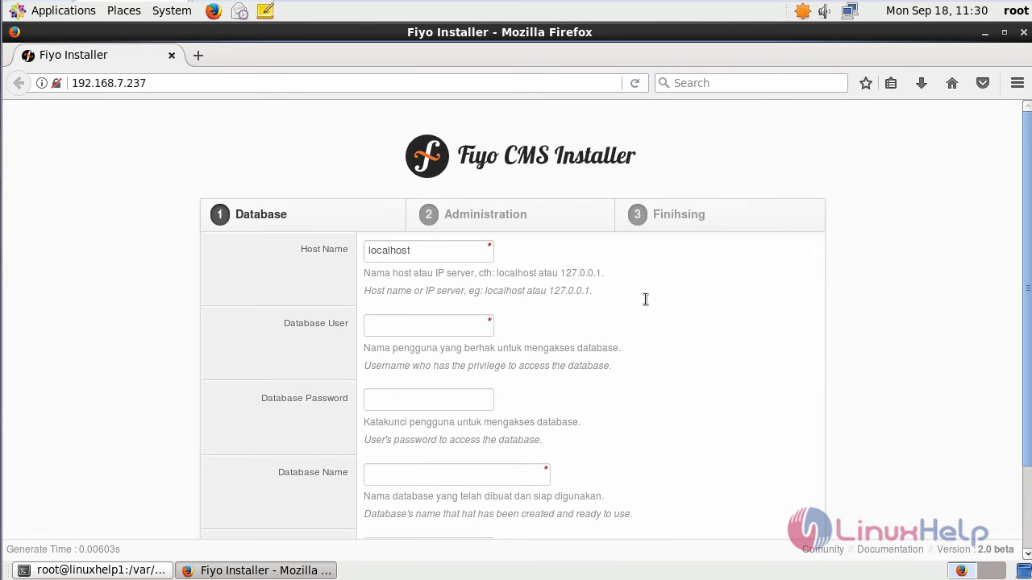
- Complete the installer with database user fiyodb and admin details, then open AdminPanel login
{"action": "scroll", "scroll_direction": "down", "scroll_amount": 3}
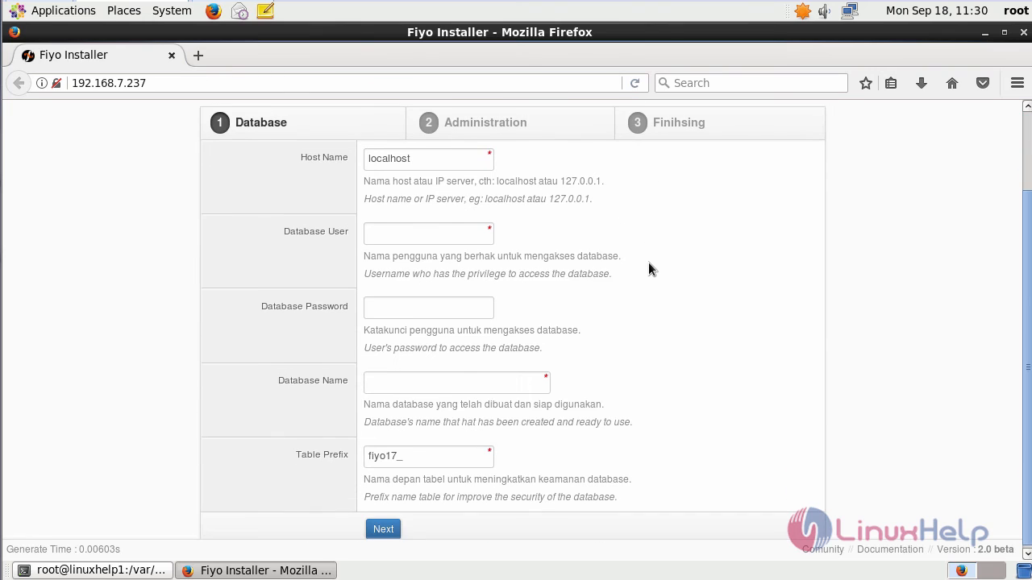
{"action": "mouse_move", "coordinate": [449, 243]}
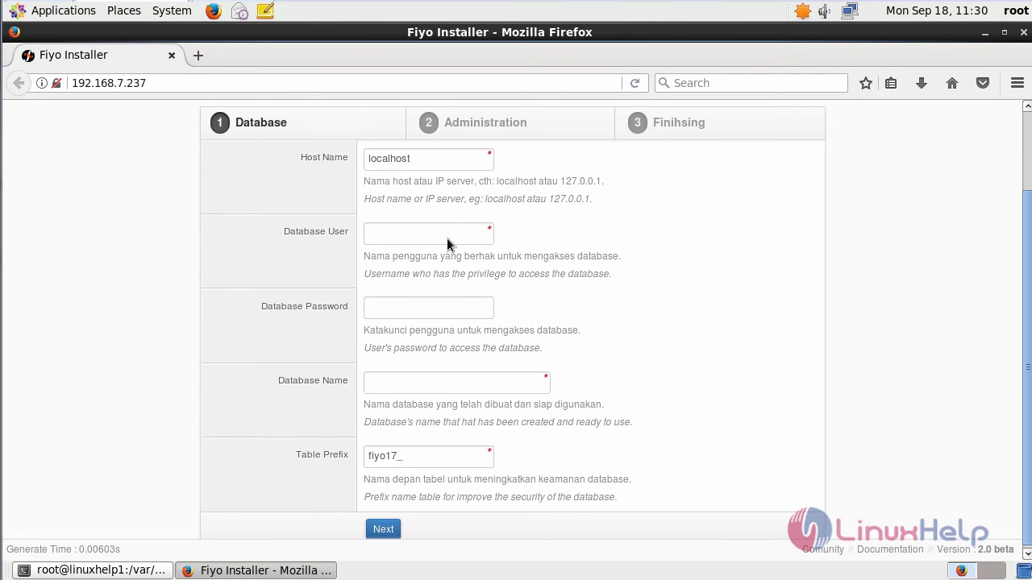
{"action": "left_click", "coordinate": [428, 234]}
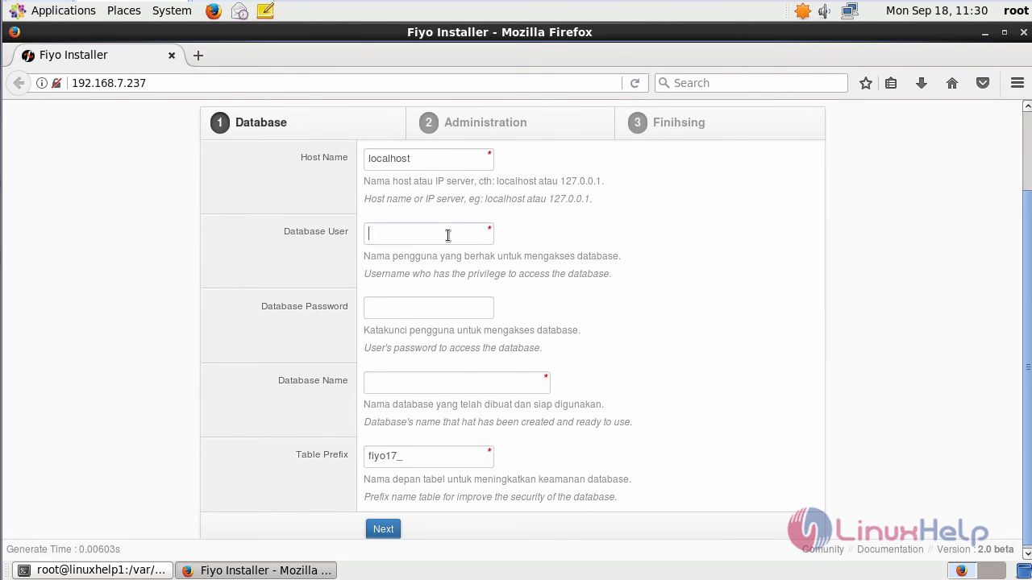
{"action": "type", "text": "fiyodb"}
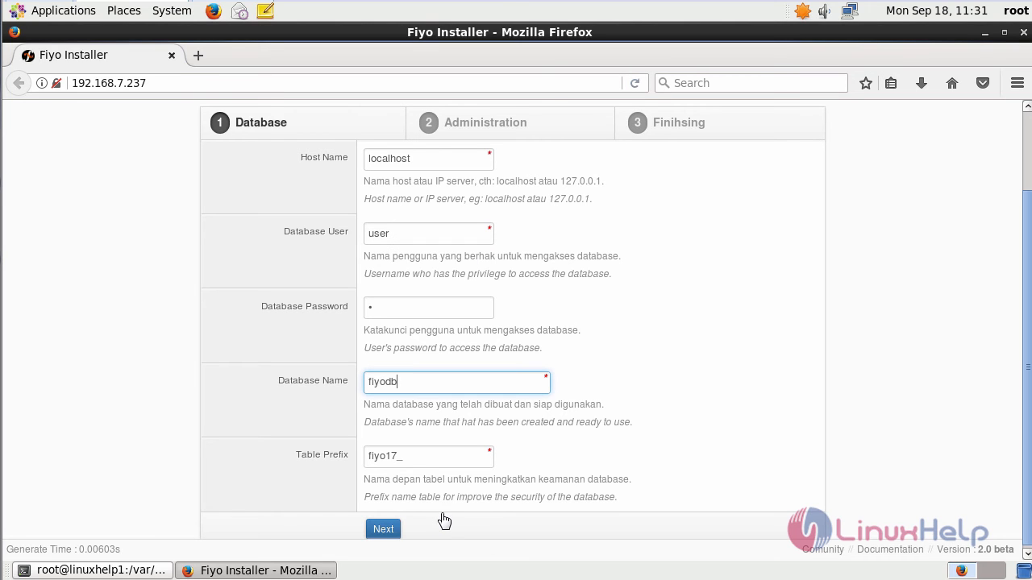
{"action": "left_click", "coordinate": [382, 528]}
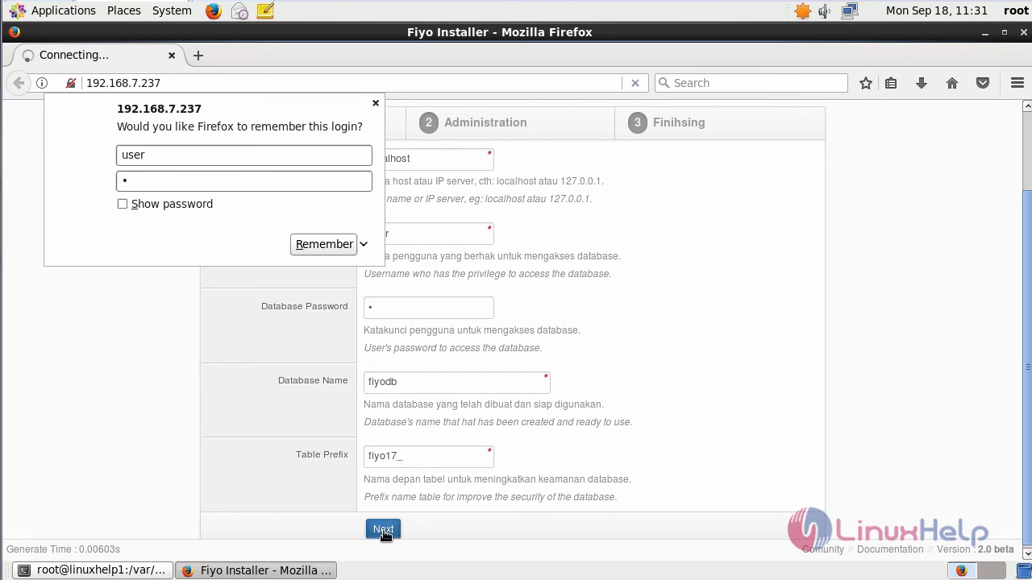
{"action": "left_click", "coordinate": [382, 529]}
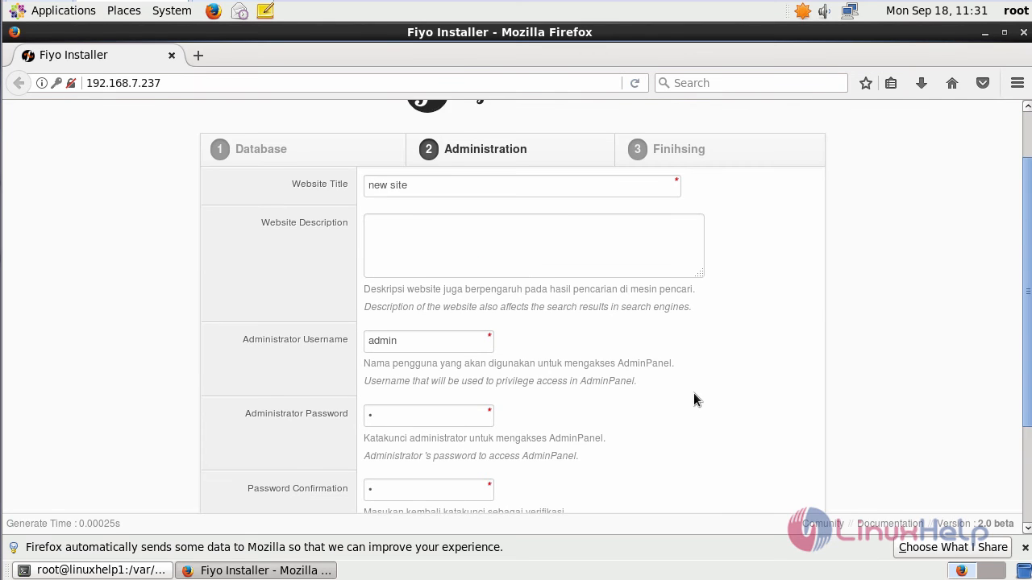
{"action": "left_click", "coordinate": [422, 498]}
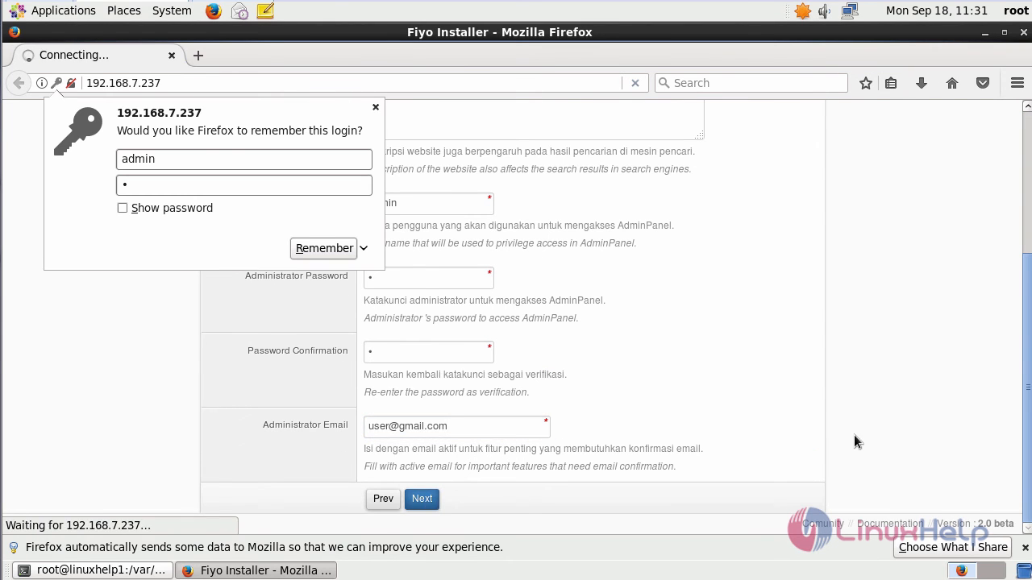
{"action": "left_click", "coordinate": [422, 498]}
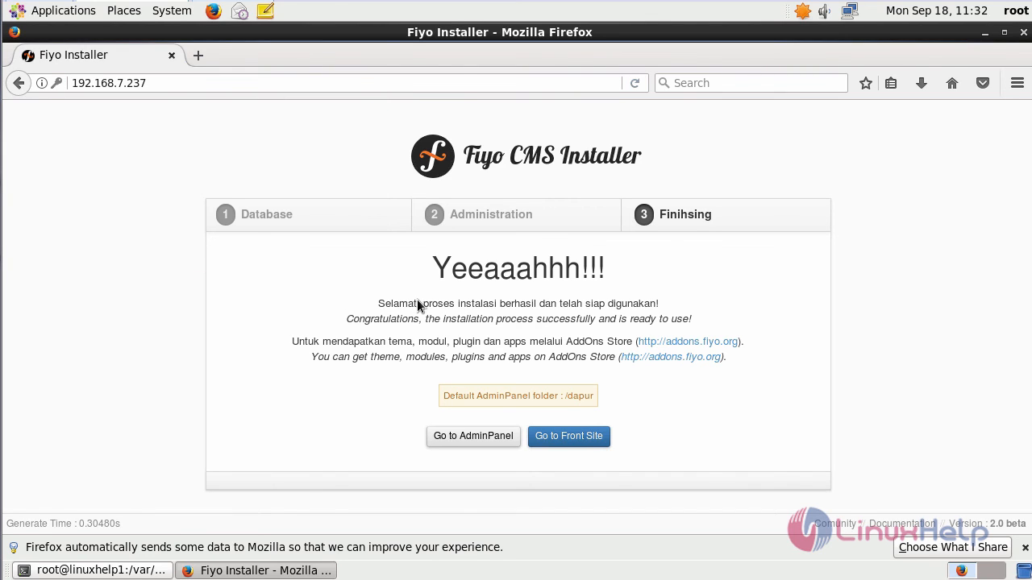
{"action": "mouse_move", "coordinate": [404, 371]}
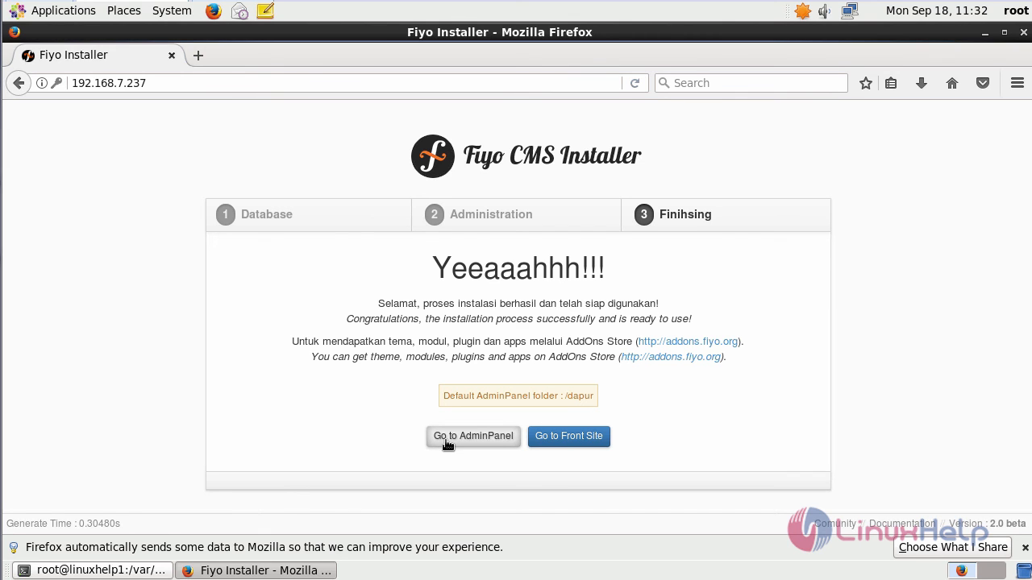
{"action": "left_click", "coordinate": [473, 436]}
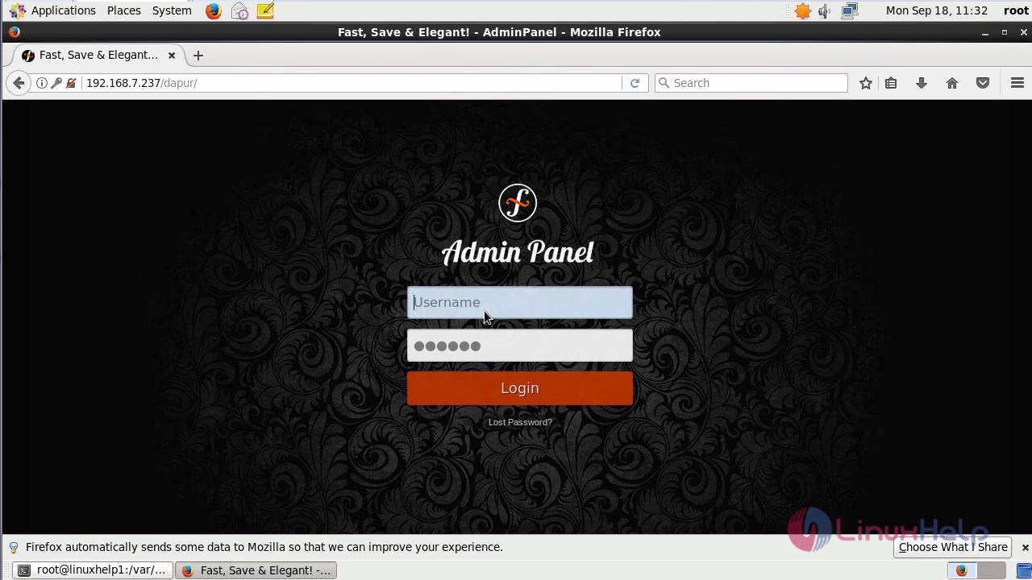
- Log in to the Fiyo AdminPanel with the admin account
{"action": "type", "text": "admin"}
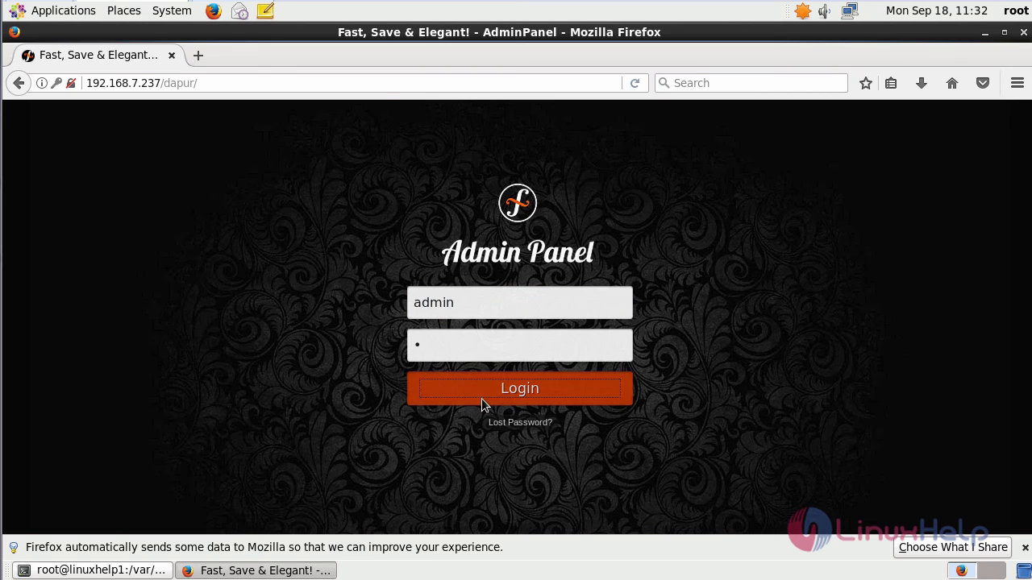
{"action": "left_click", "coordinate": [519, 388]}
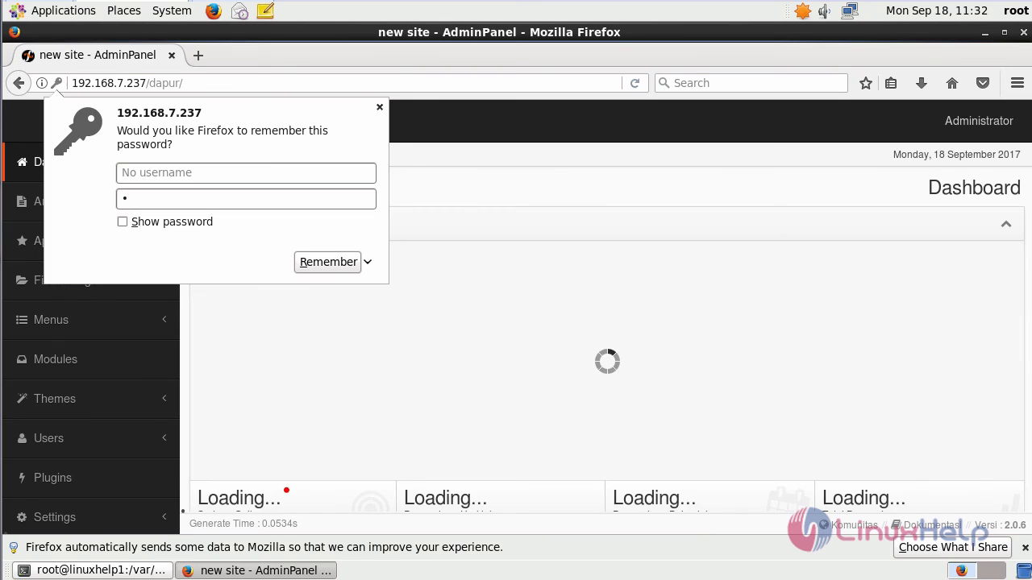